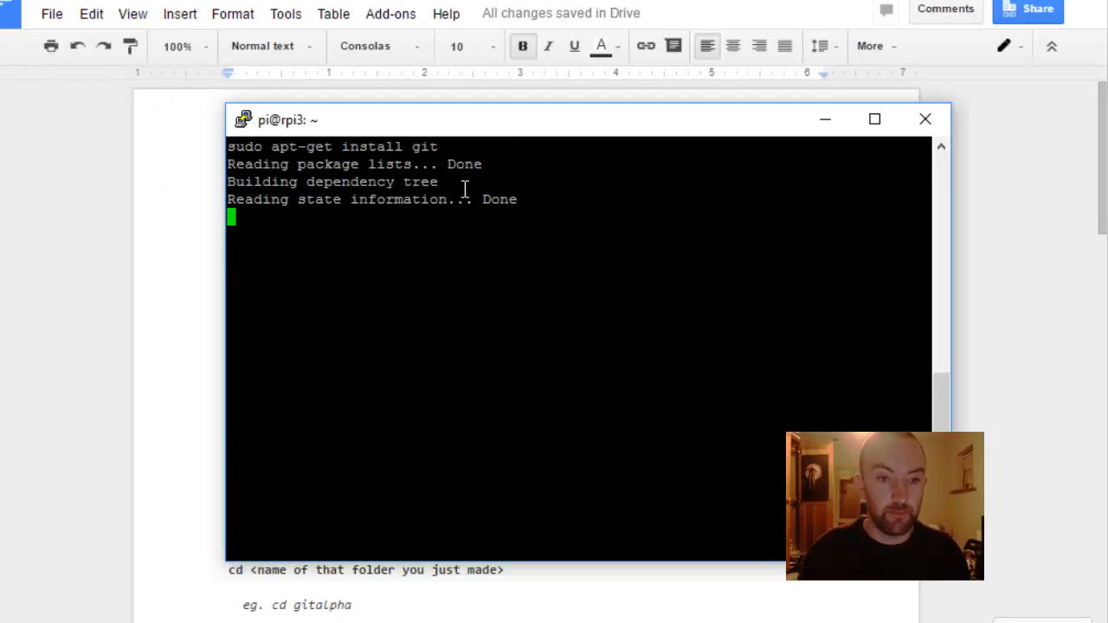
key("Return")
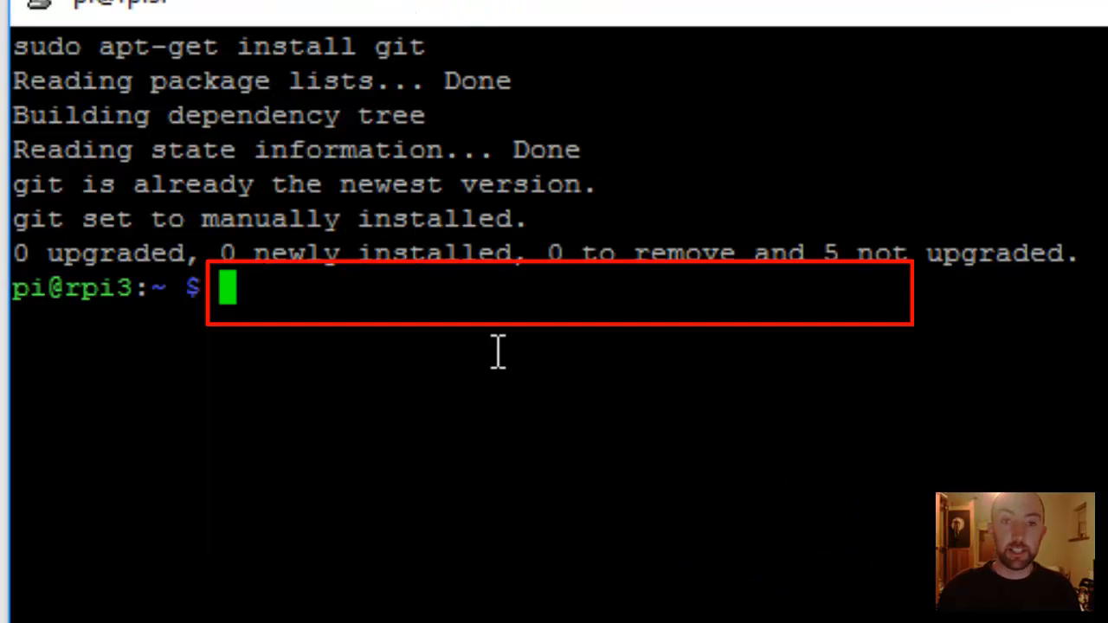
type("git config --global user.name MrDMurray")
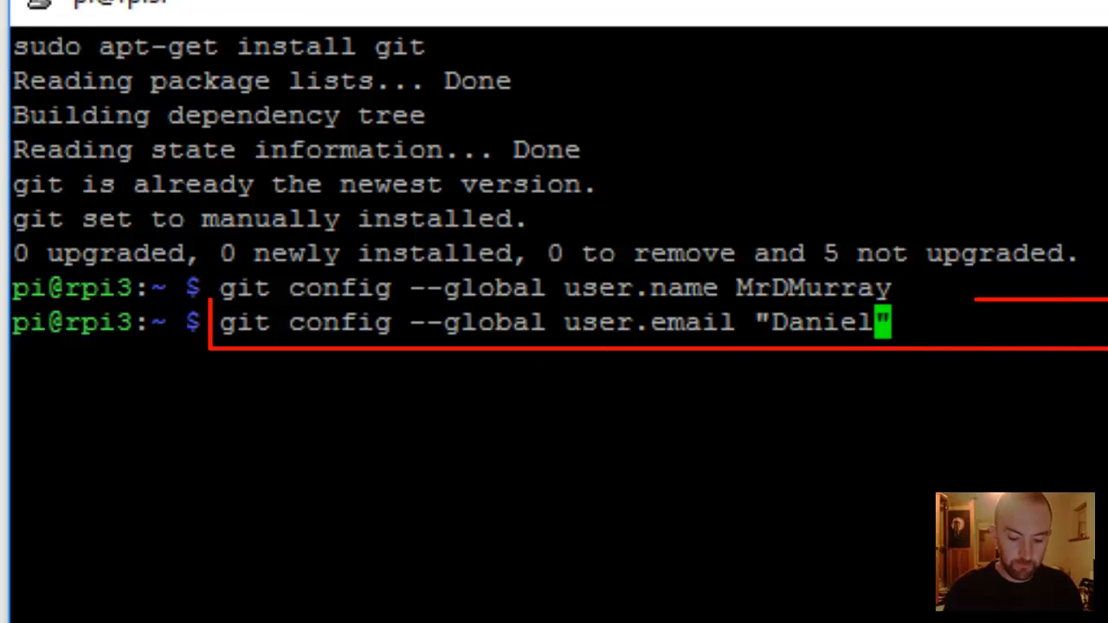
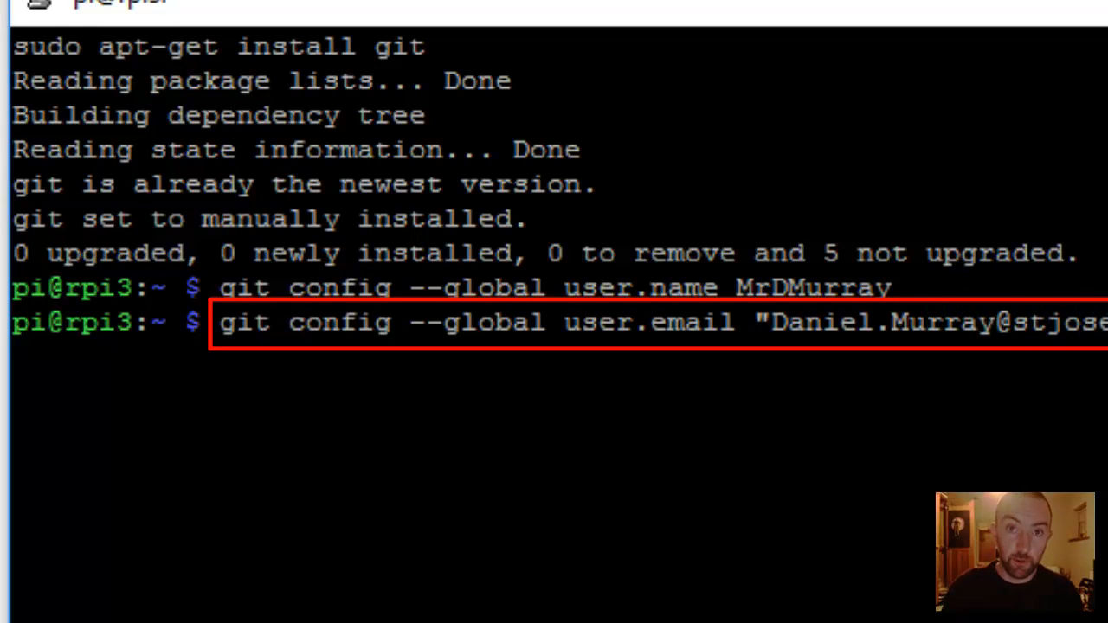
key("Return")
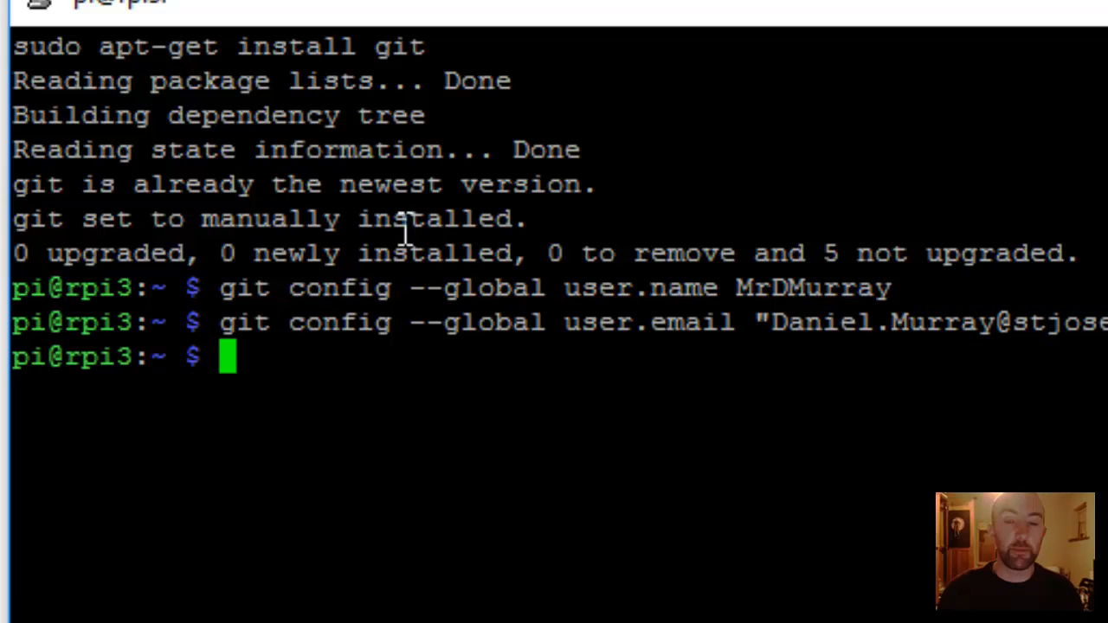
mouse_move(562, 421)
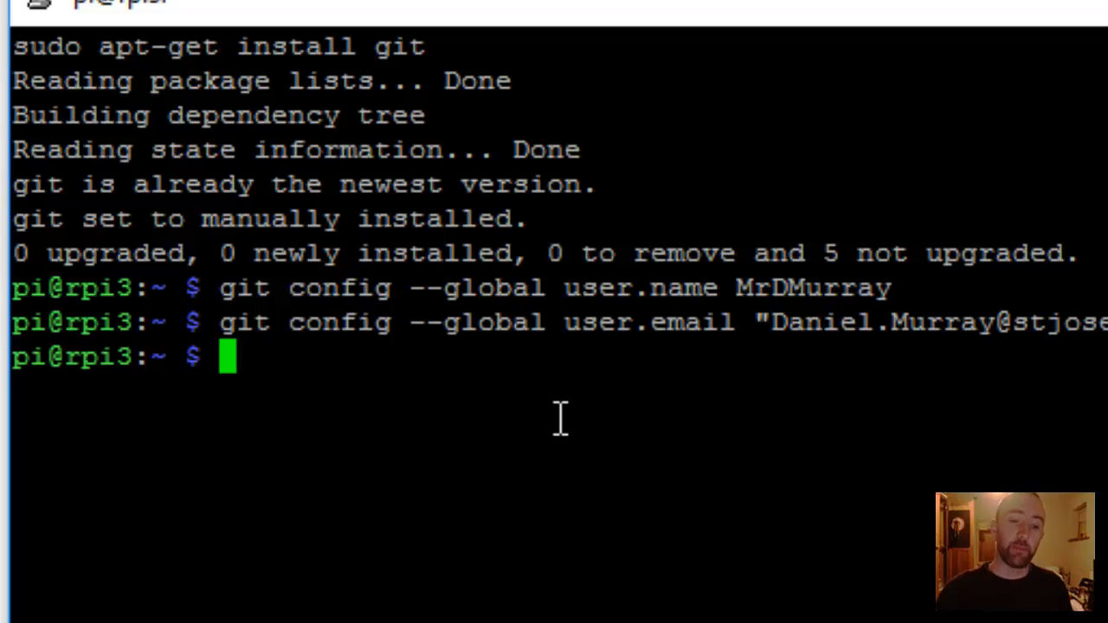
Step: Make and enter a gitalpha folder, initialise Git there, and start 'git remote add origin'
type("mkdir gitalpha")
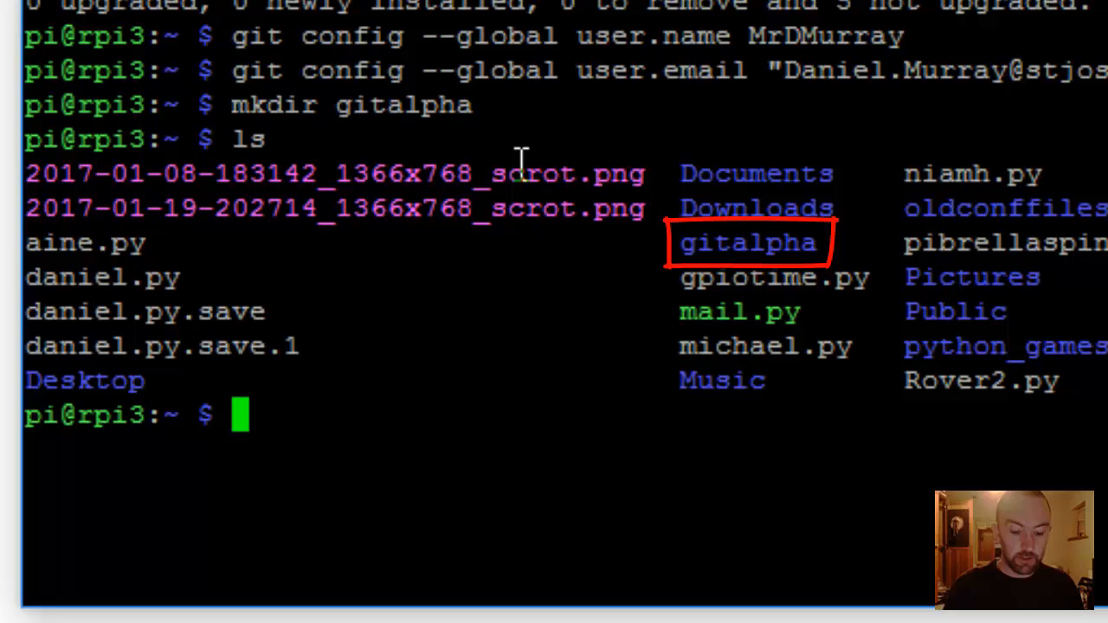
type("cd")
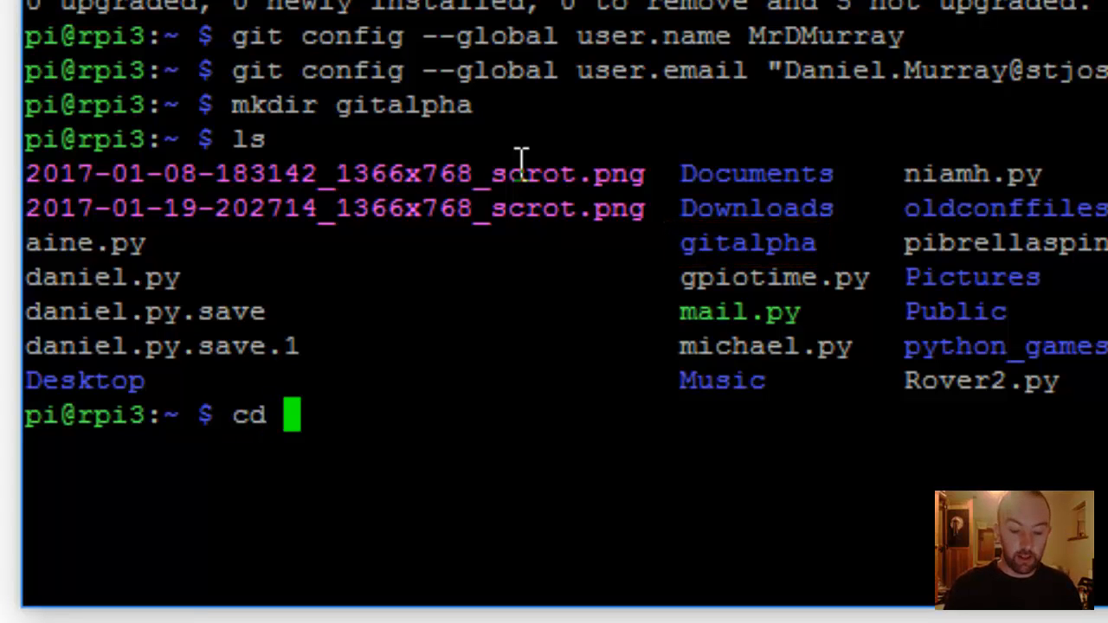
type("gitalpha")
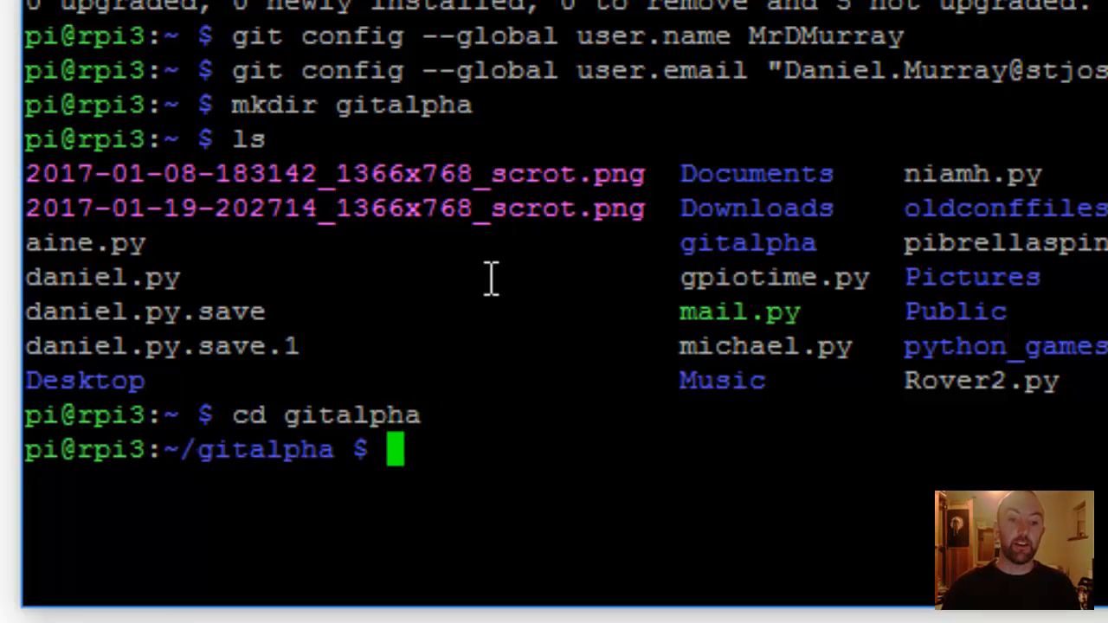
type("ls")
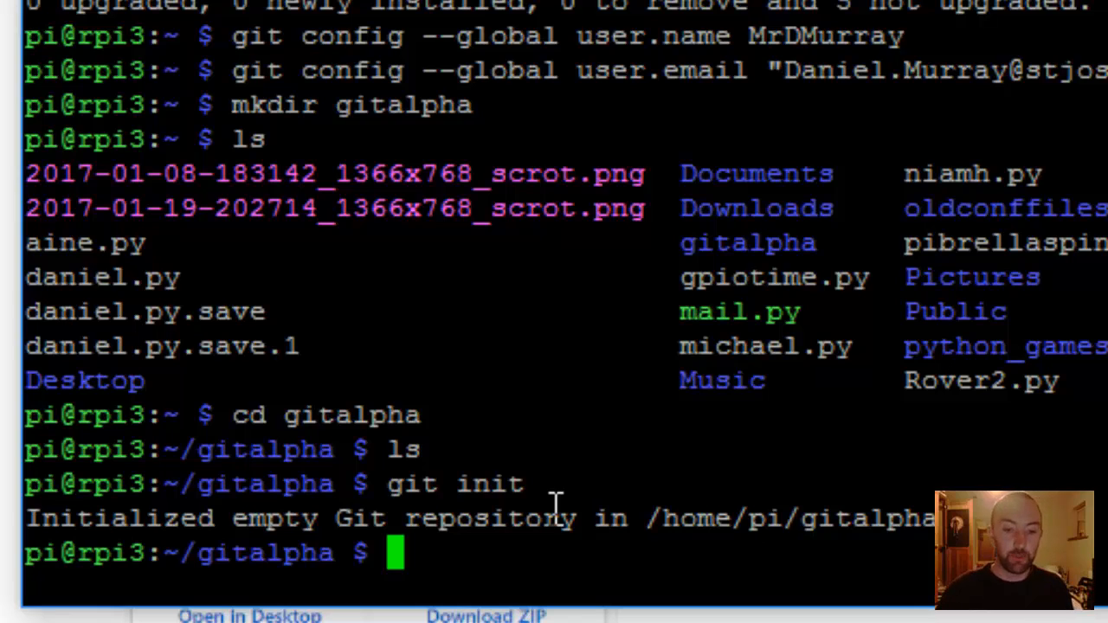
mouse_move(541, 208)
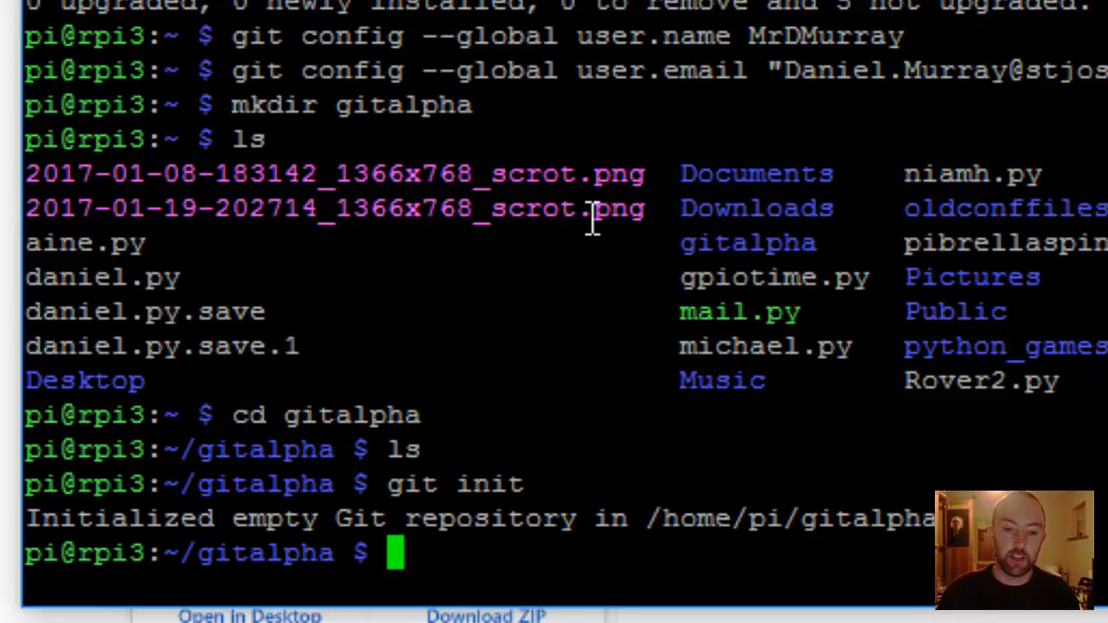
mouse_move(516, 308)
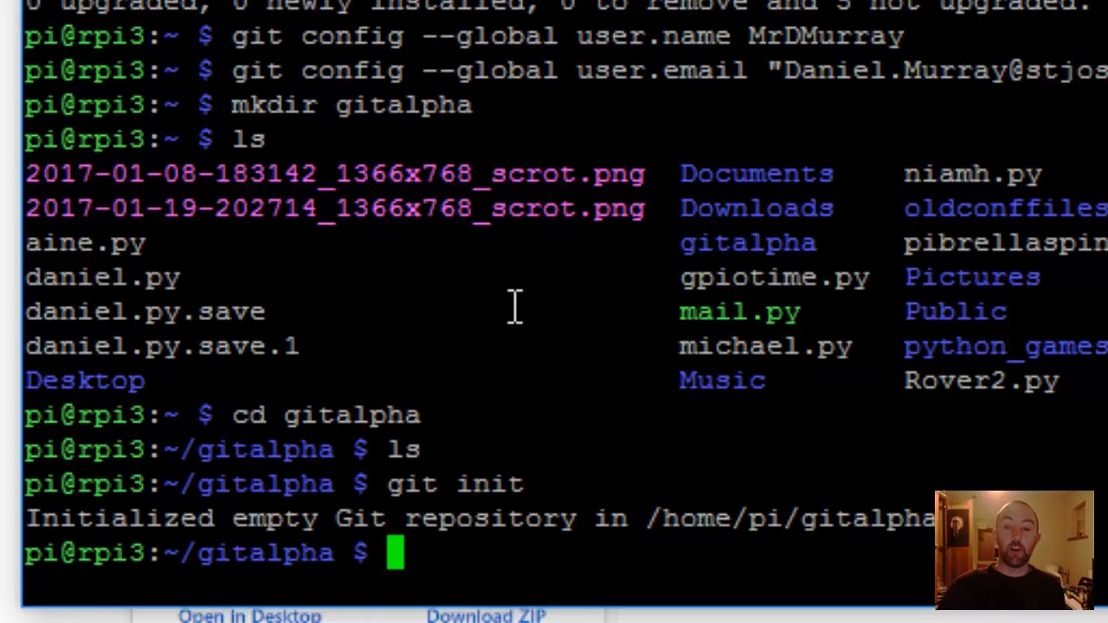
type("git remote add origin")
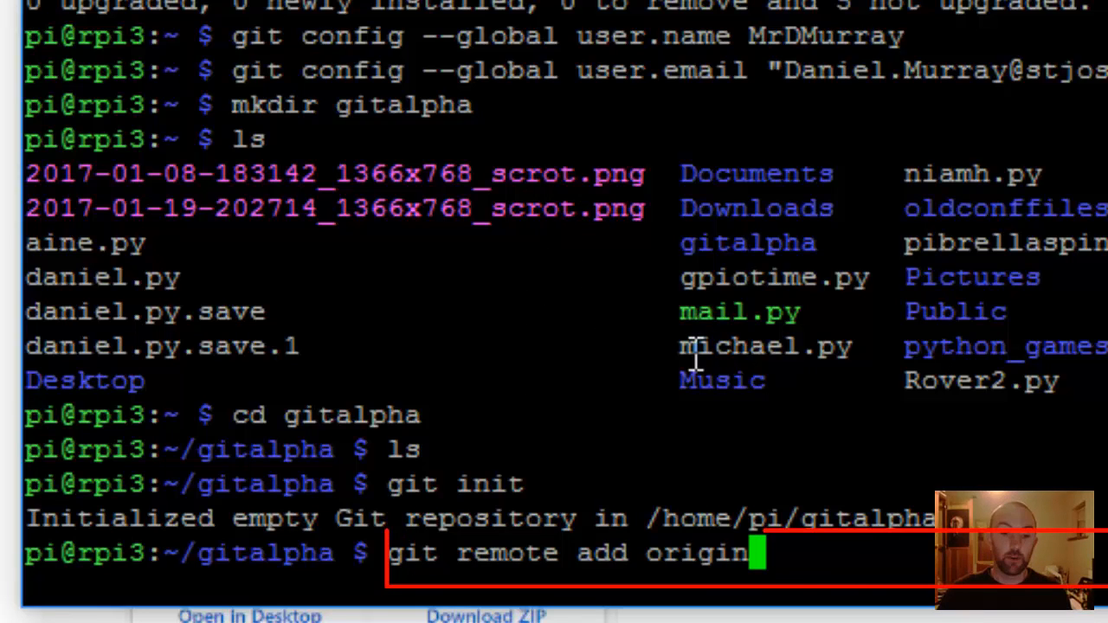
mouse_move(729, 347)
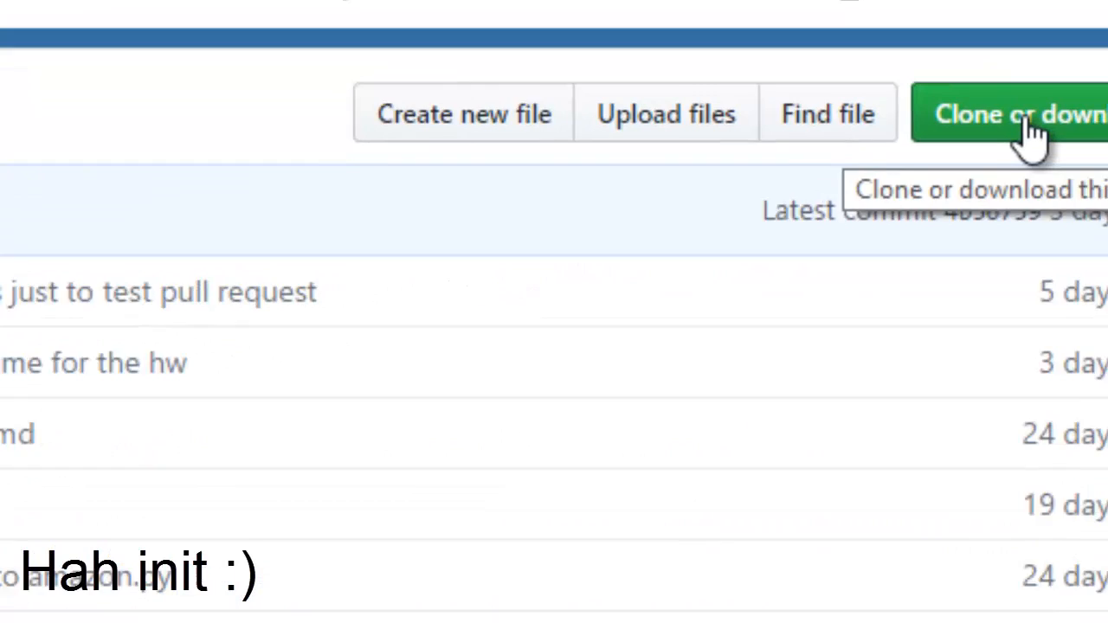
Step: Copy the alpha1 repository's HTTPS URL from the 'Clone or download' panel
left_click(1021, 126)
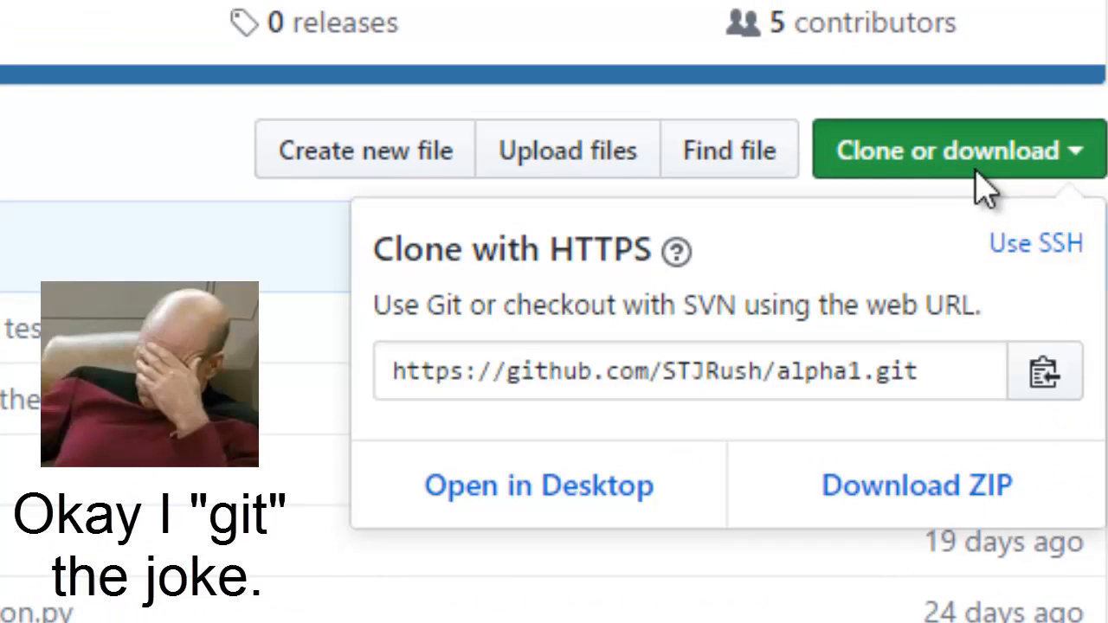
left_click(649, 373)
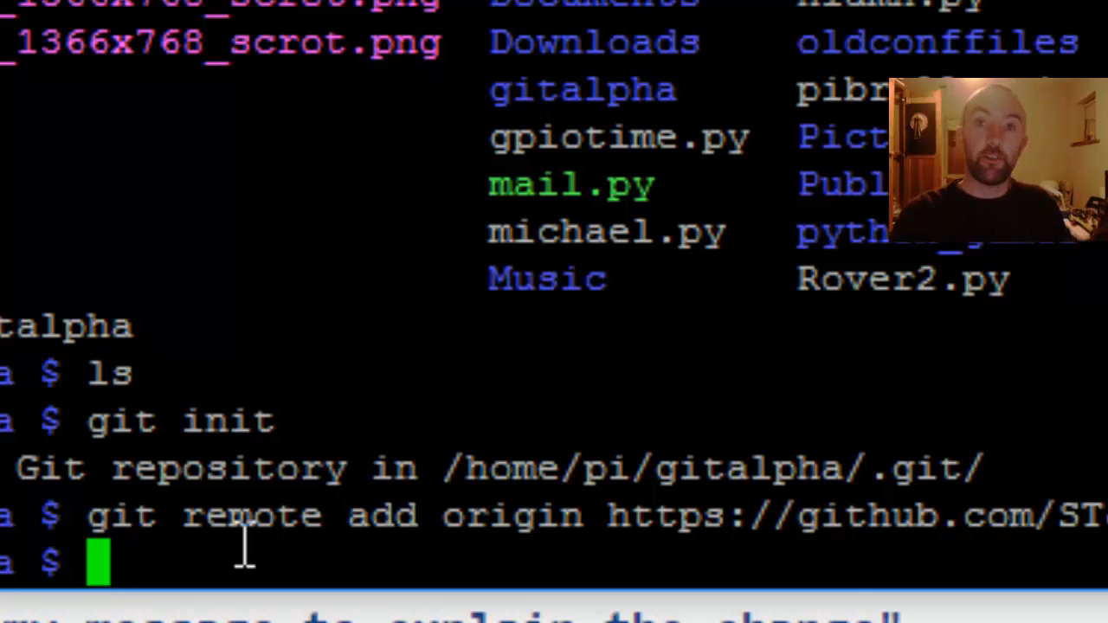
Step: Pull the master branch from origin into gitalpha with 'git pull origin master'
type("git pull origin master")
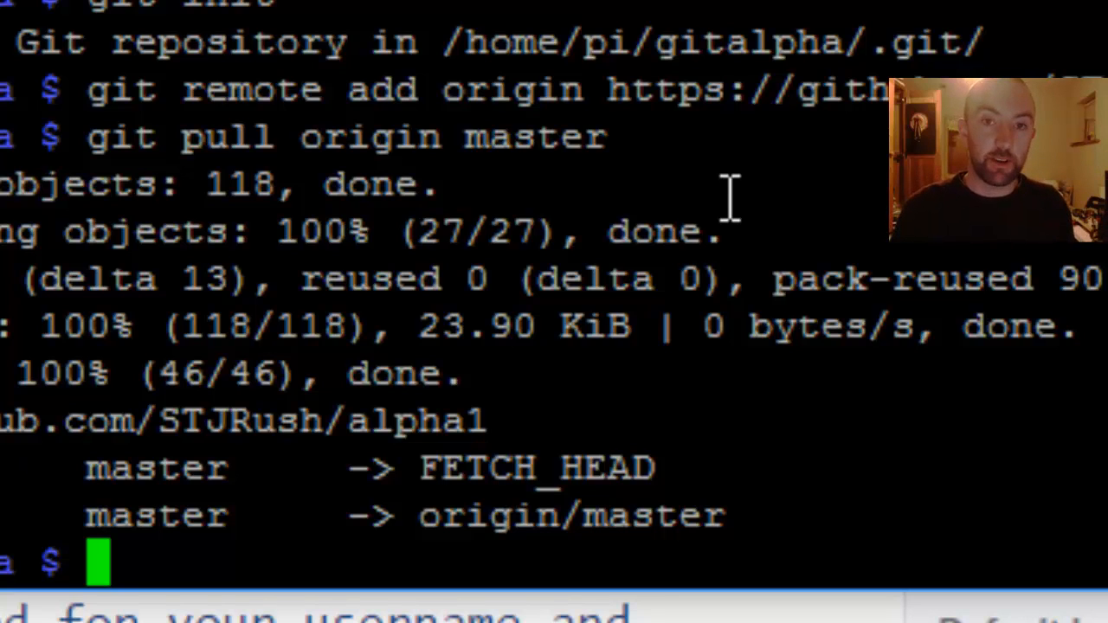
Step: Create testfile.py in nano with placeholder text, then list the folder contents
type("nano")
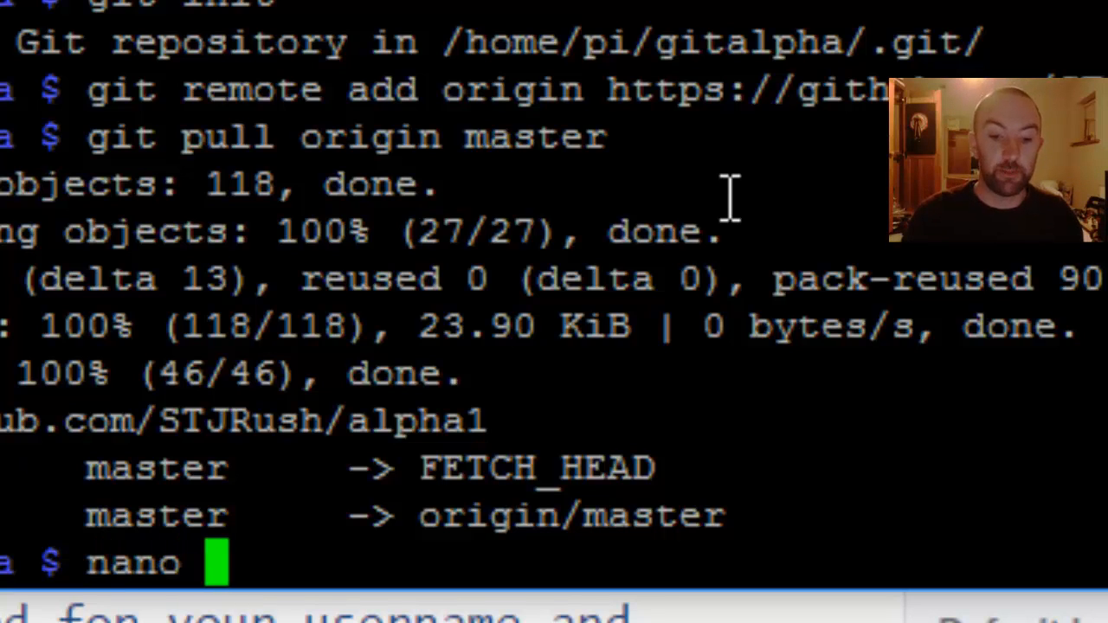
type("t")
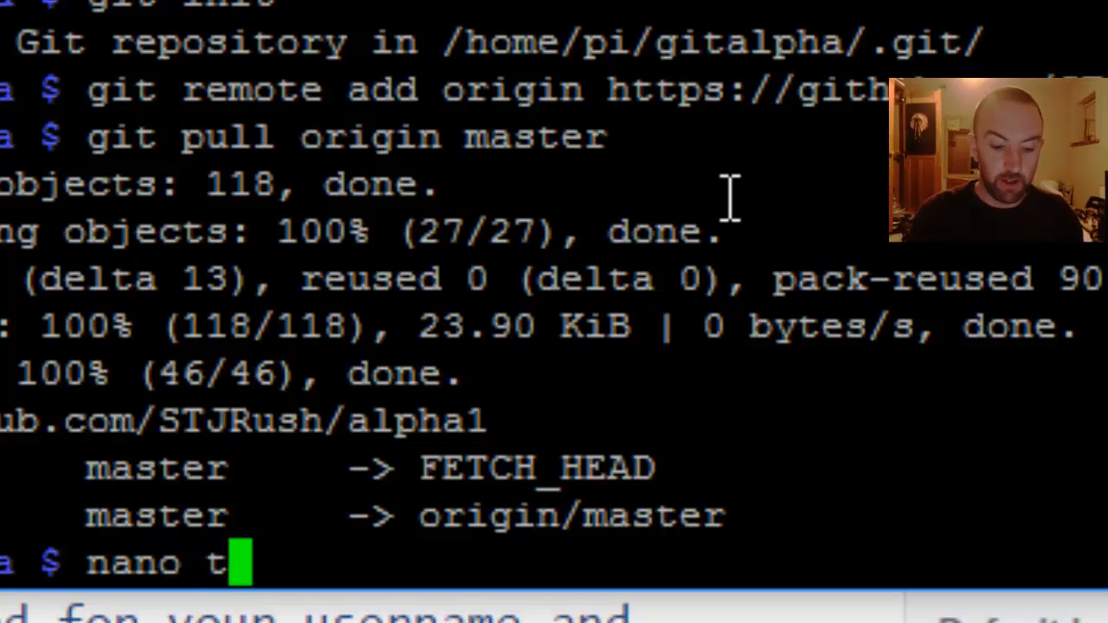
type("estfile.")
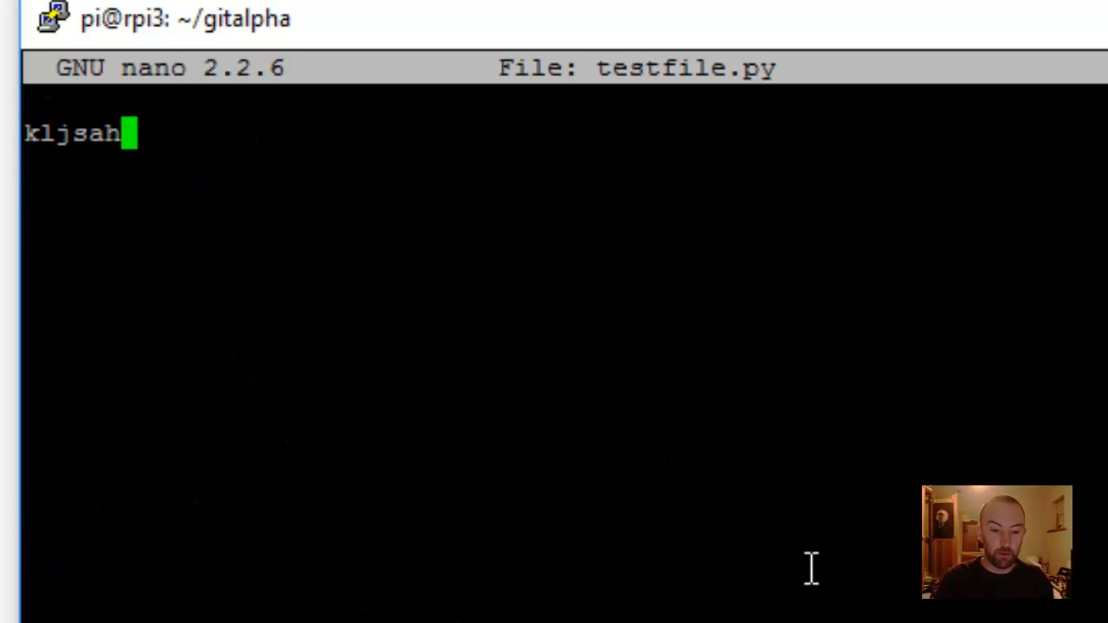
type("dfkjashflkjahsd")
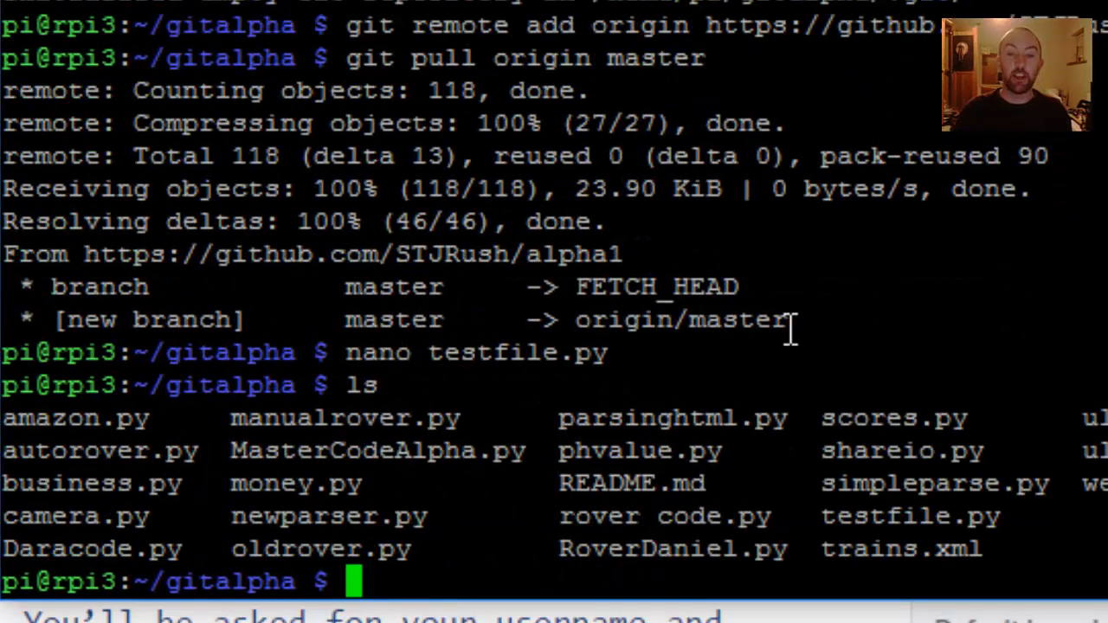
mouse_move(1003, 521)
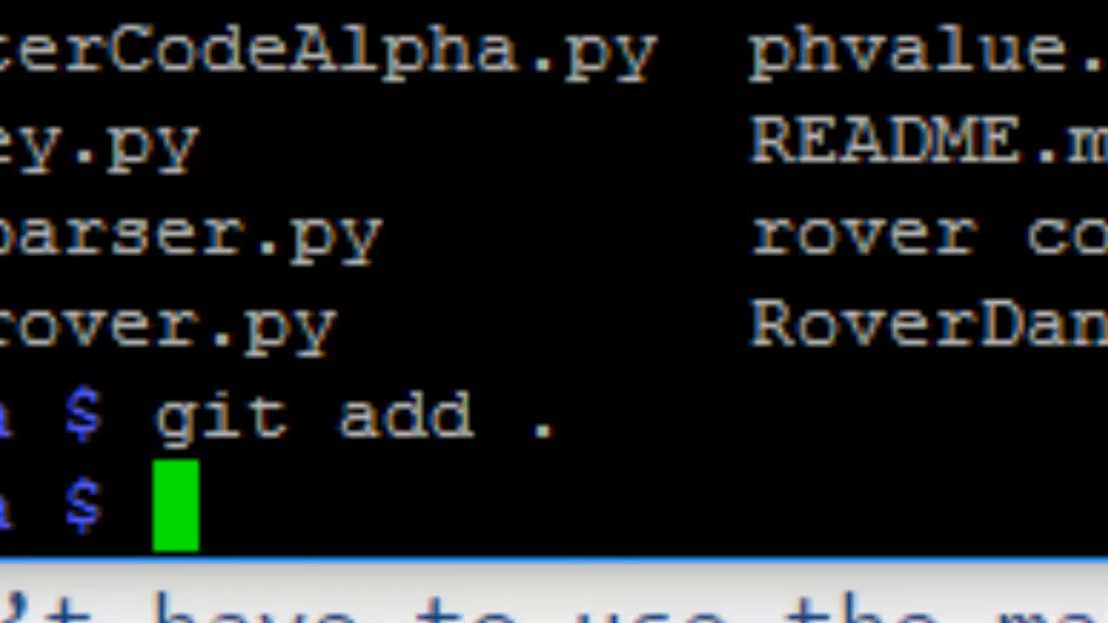
Step: Commit with message "my message to explain the change" and highlight that message
type("git commit -m \"my message to explain the change\"")
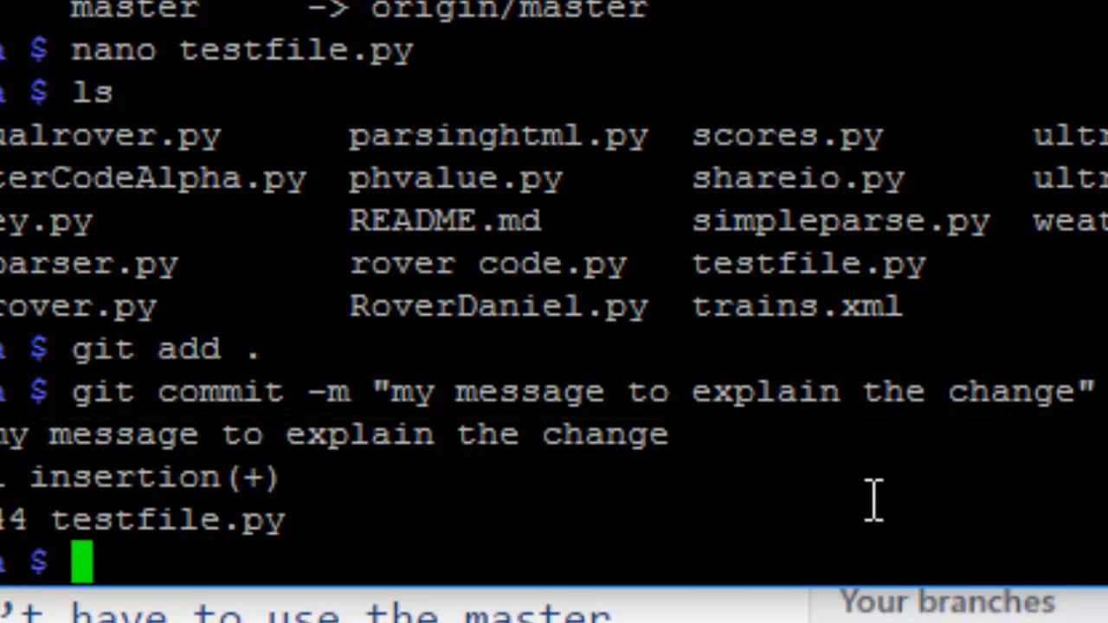
mouse_move(400, 393)
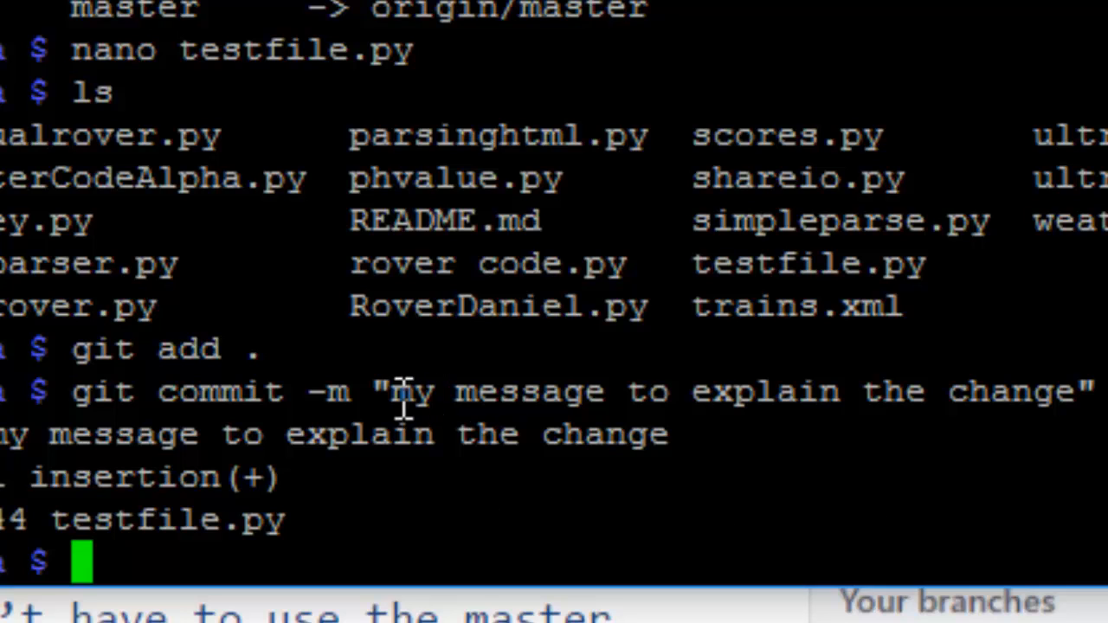
left_click_drag(389, 390, 1073, 390)
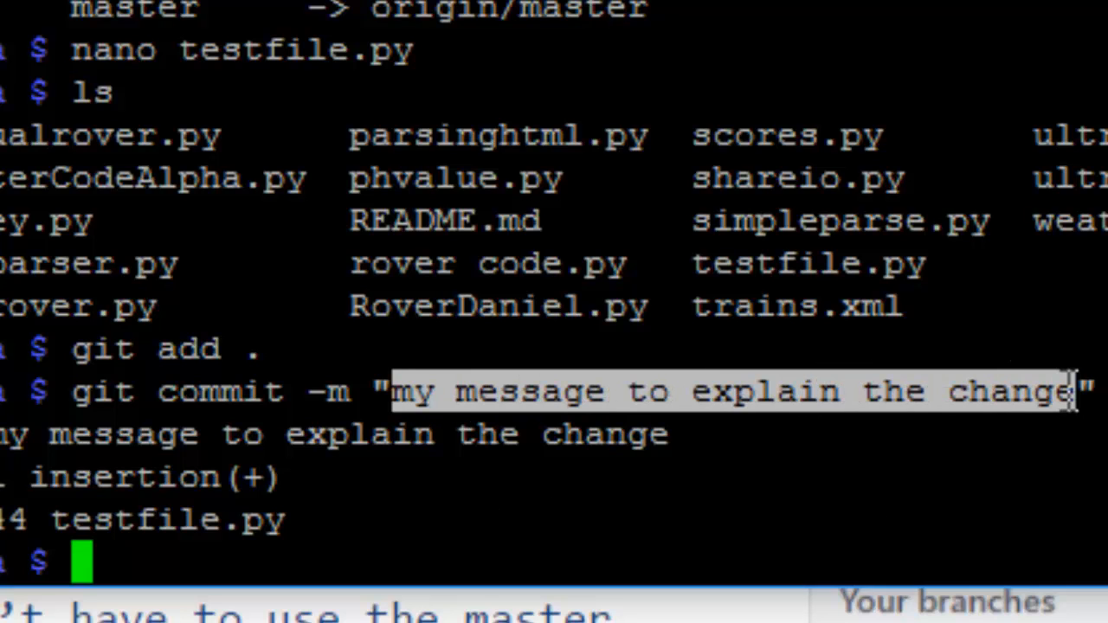
mouse_move(597, 489)
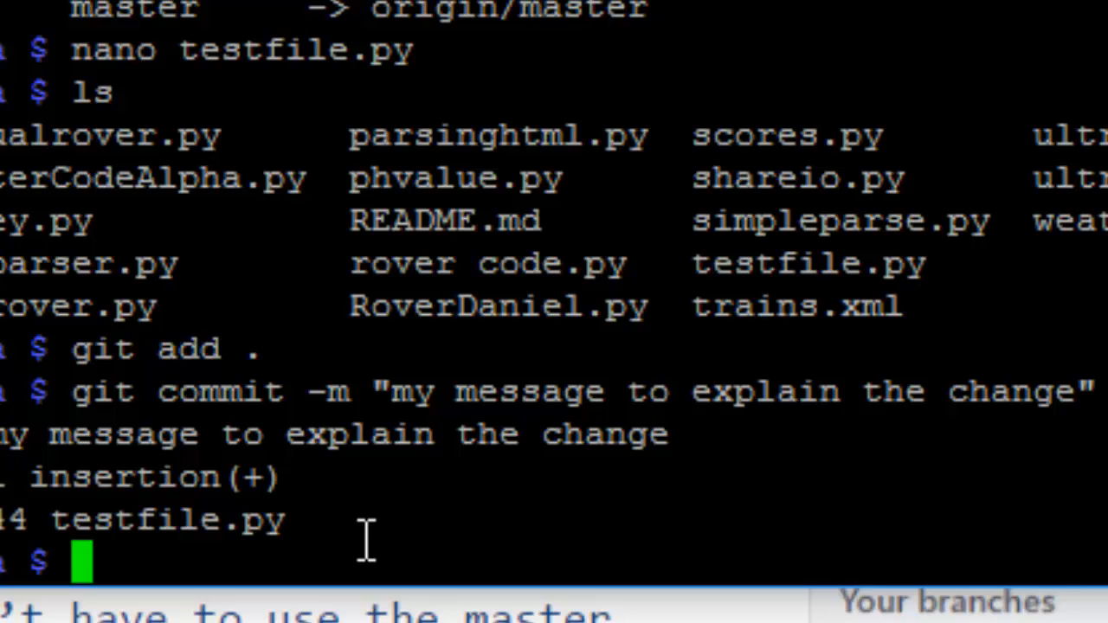
Step: Run 'git push origin master' and log in as GitHub user MrMurray
type("git push origin master")
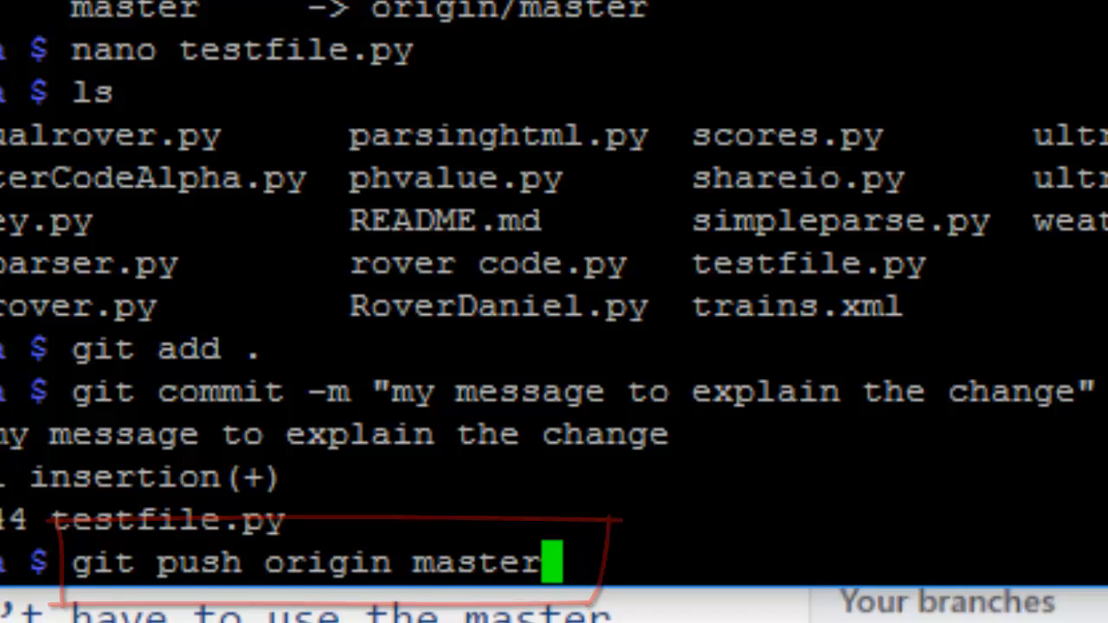
key("Return")
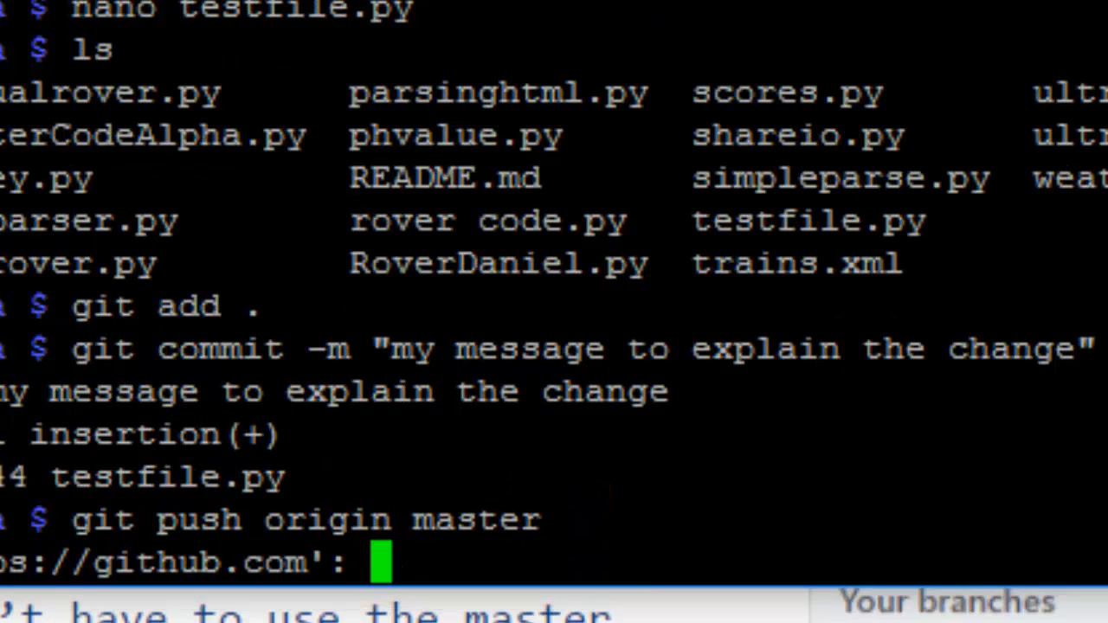
type("MrMurra")
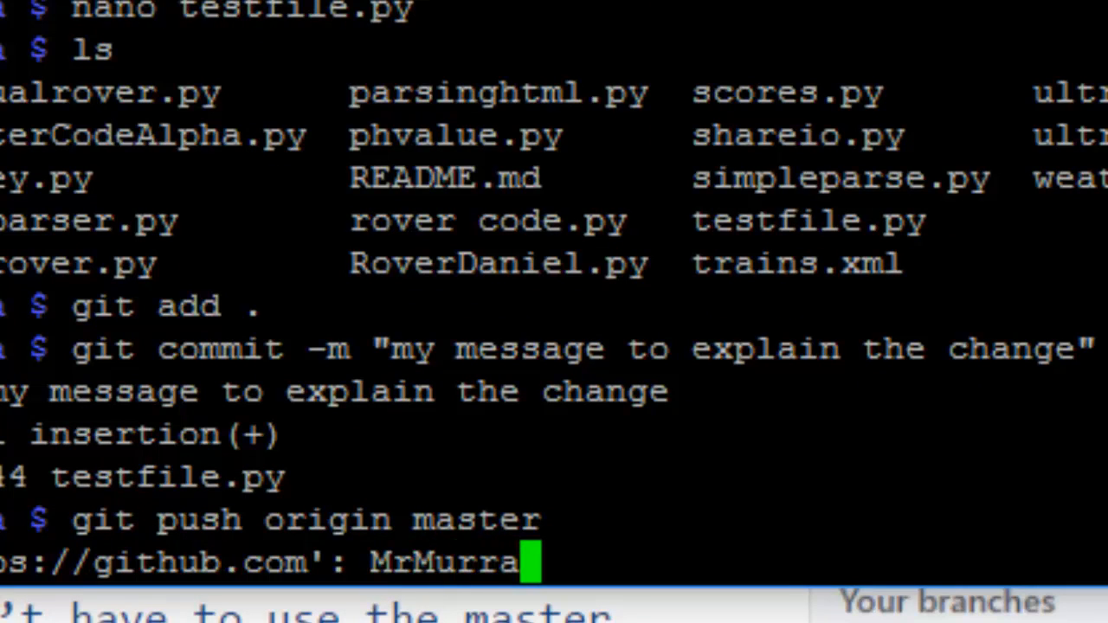
type("y")
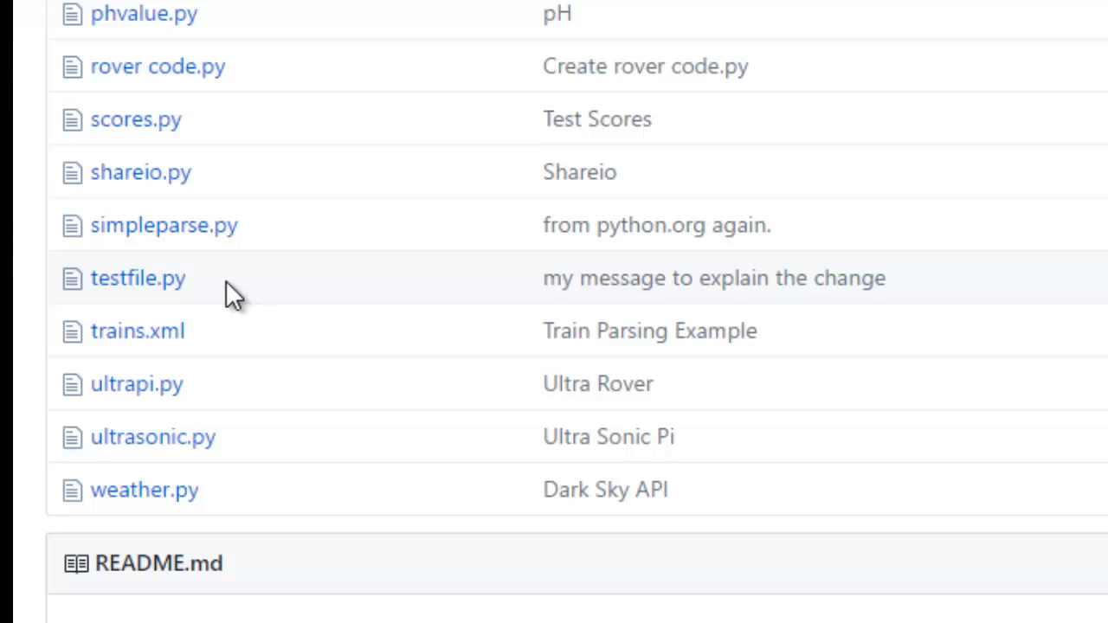
mouse_move(880, 277)
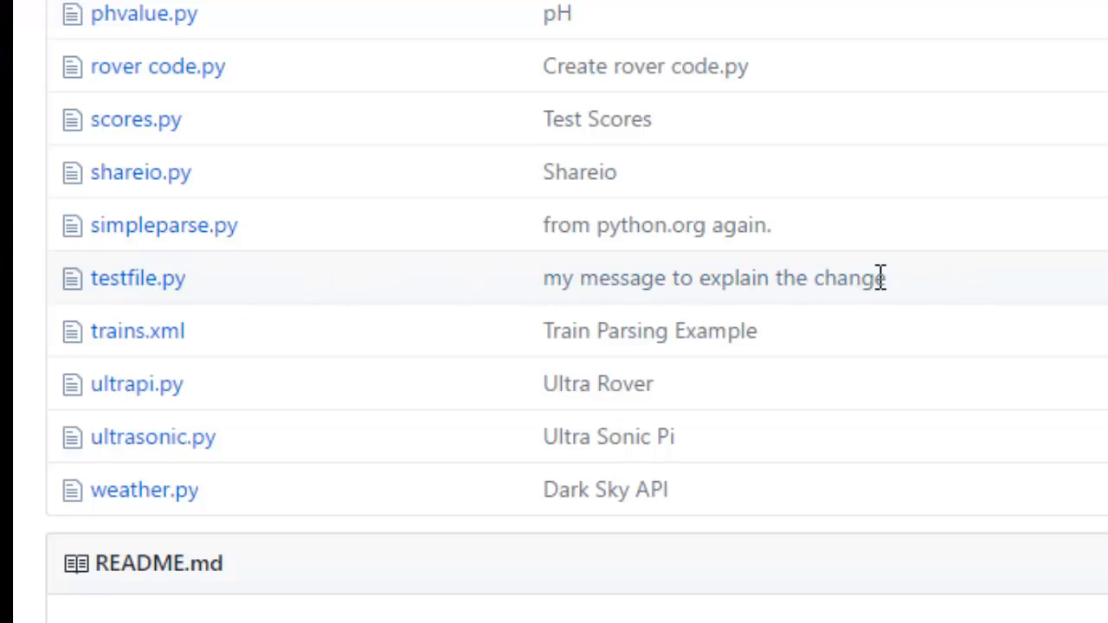
double_click(713, 278)
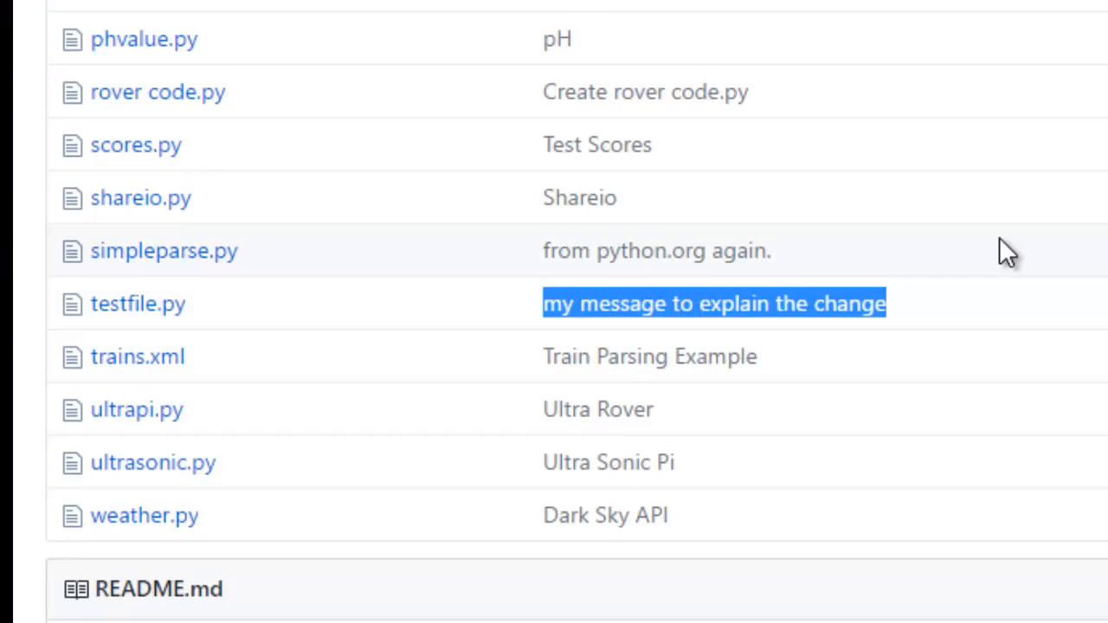